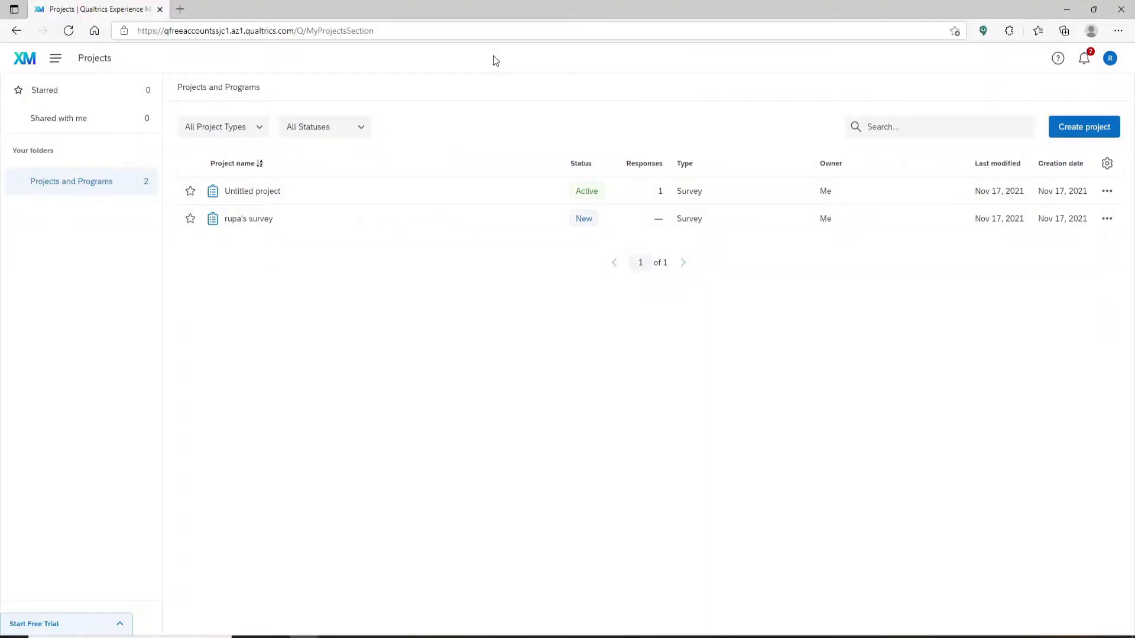
pyautogui.moveTo(792, 239)
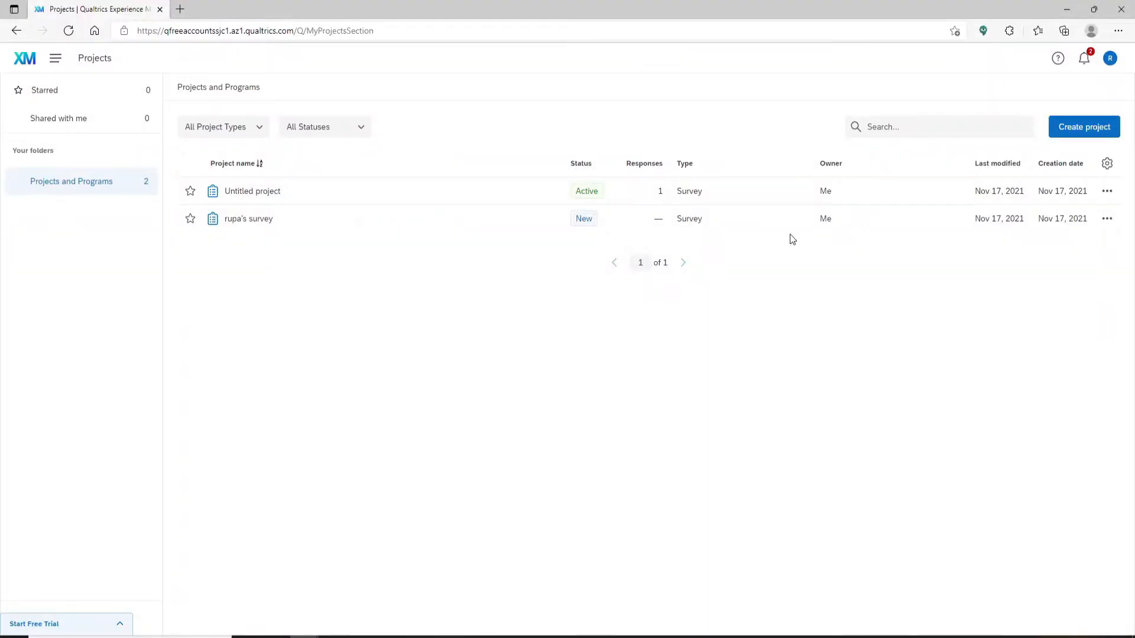
pyautogui.moveTo(445, 357)
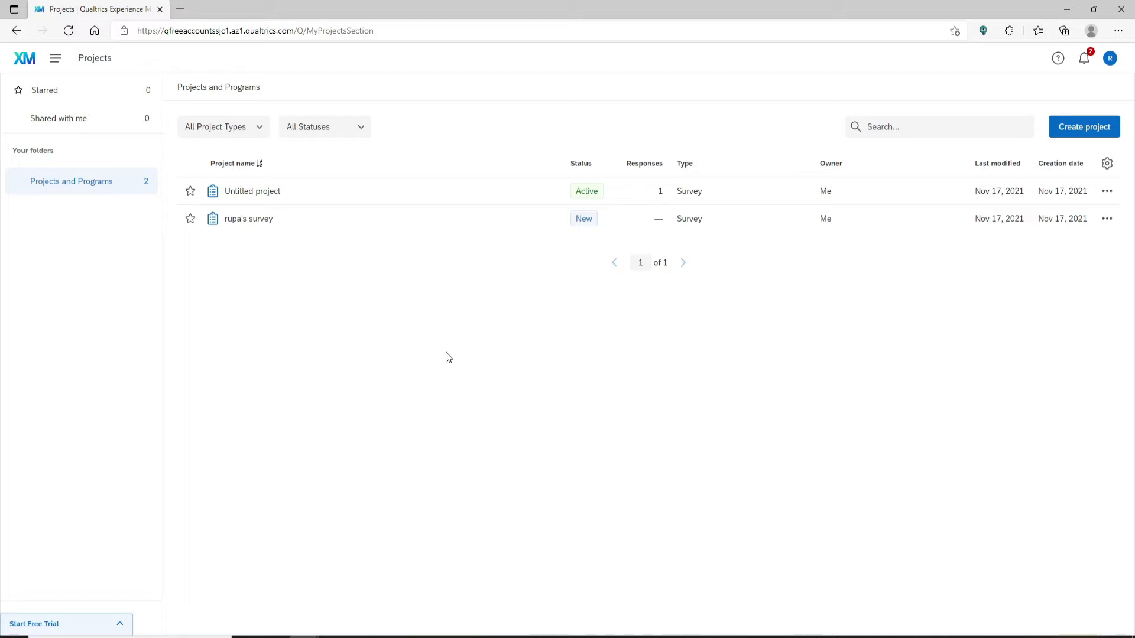
pyautogui.moveTo(554, 179)
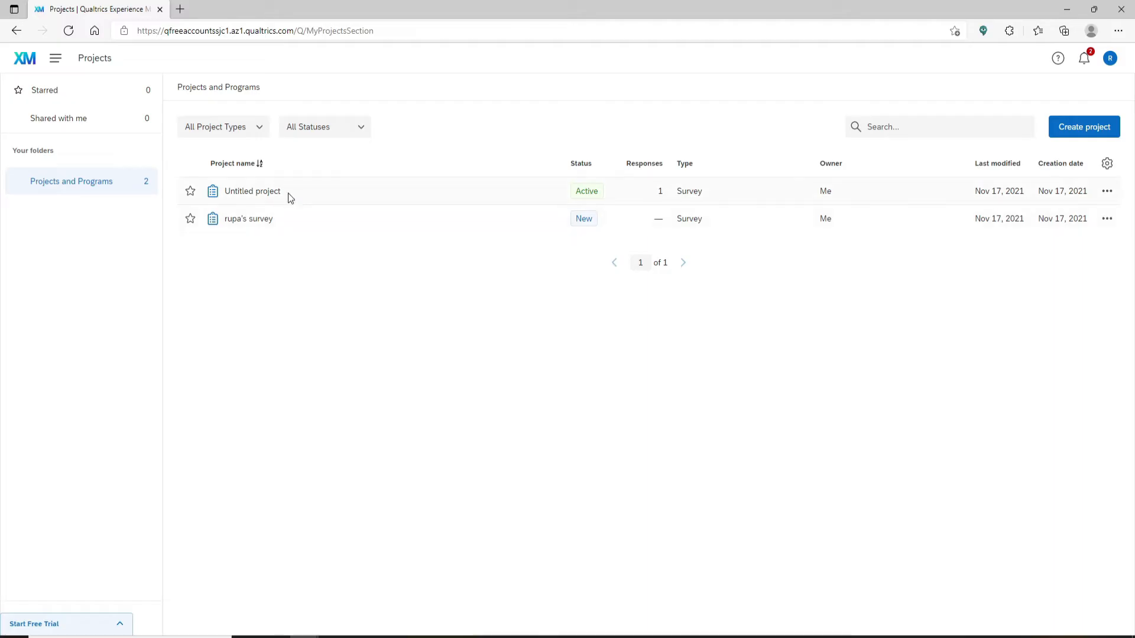
# Open the 'Untitled project' survey from the Projects list in the survey editor.
pyautogui.click(252, 191)
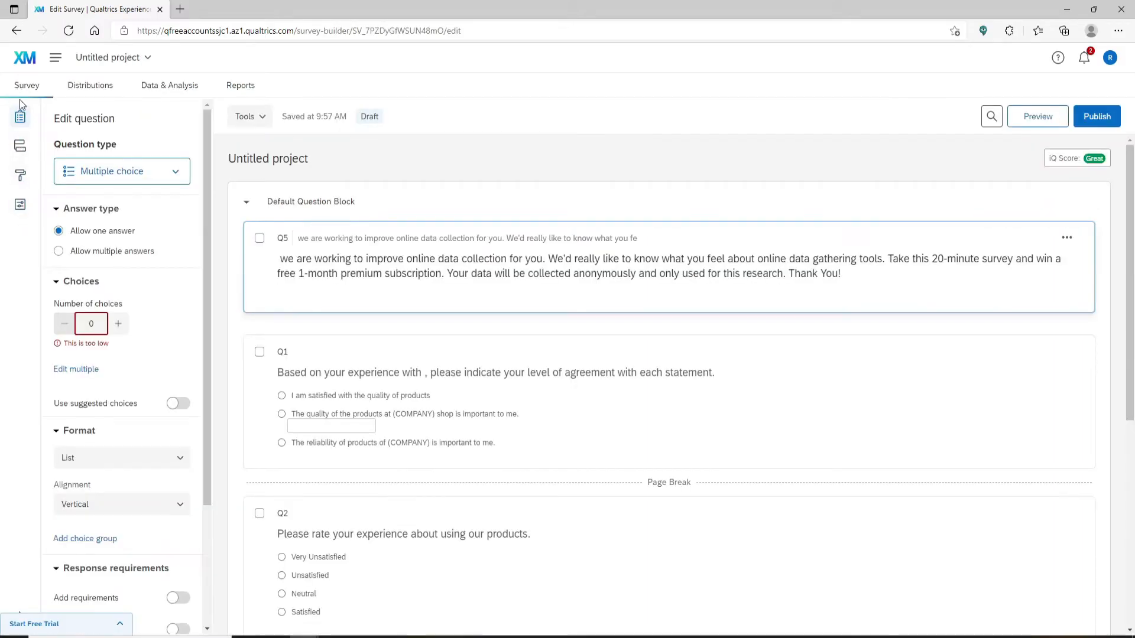
pyautogui.moveTo(20, 206)
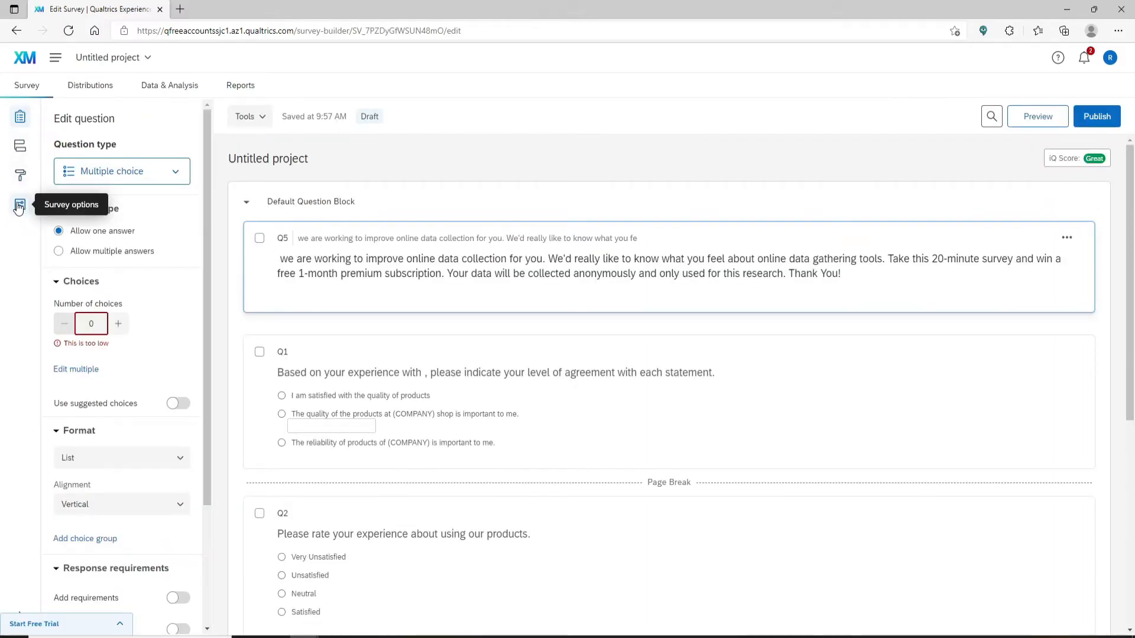
# Show the Responses section of Survey options, with the Back button still off.
pyautogui.click(20, 205)
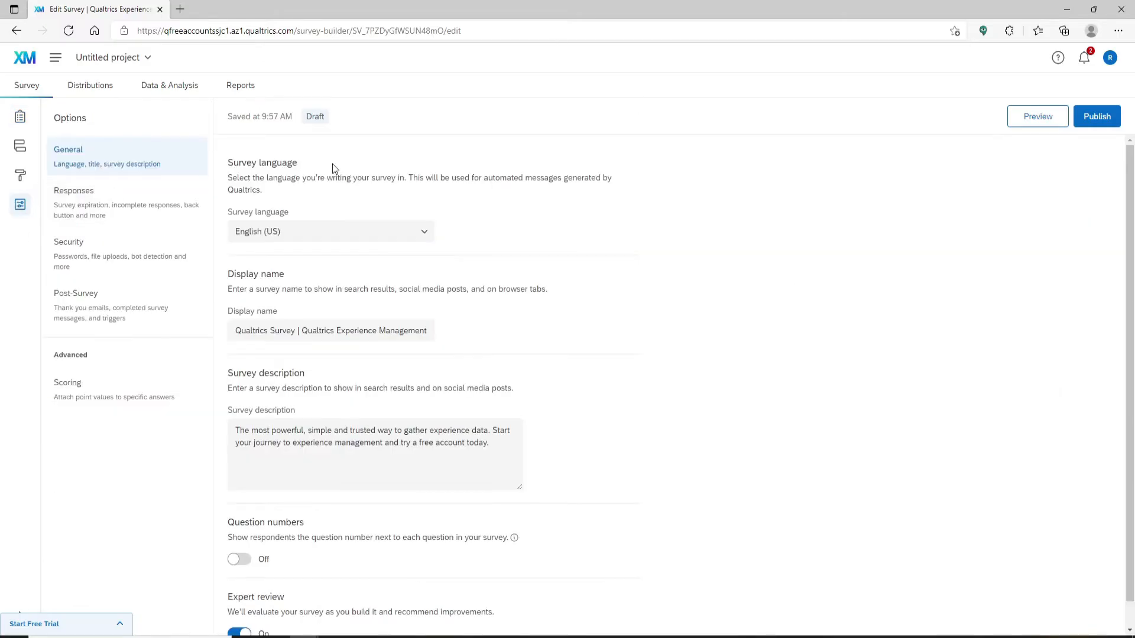
pyautogui.moveTo(86, 208)
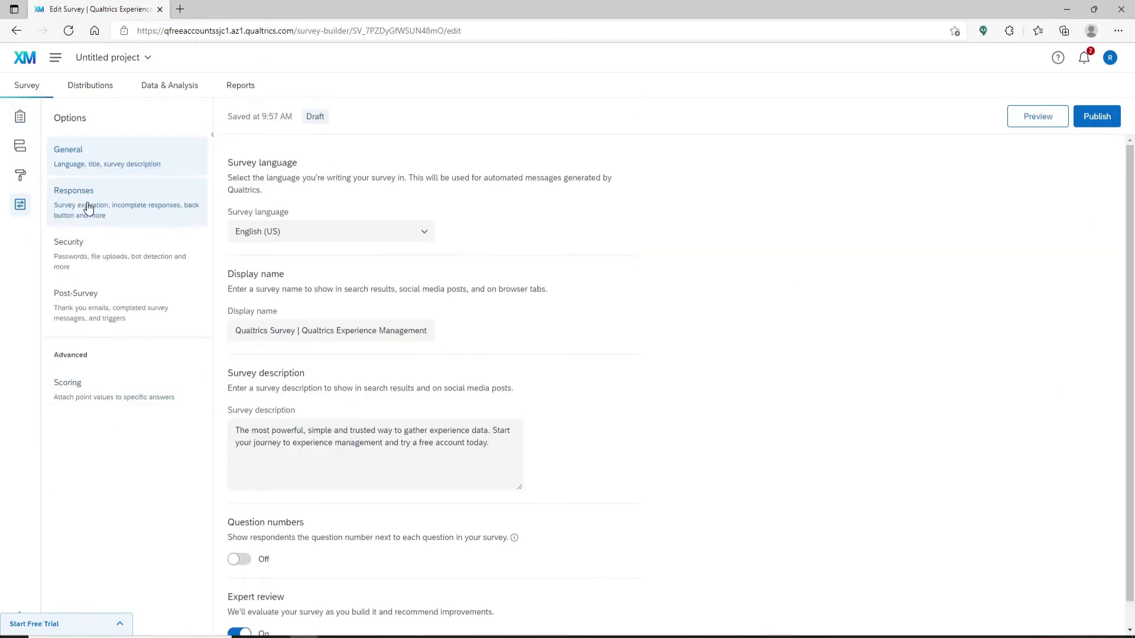
pyautogui.click(73, 189)
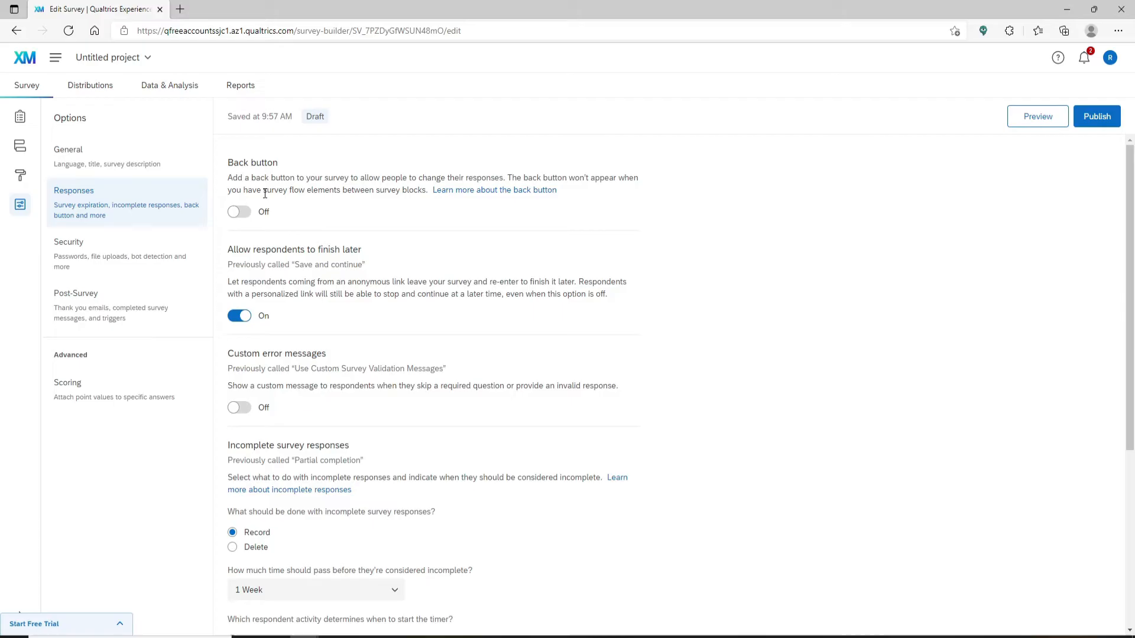
pyautogui.moveTo(269, 174)
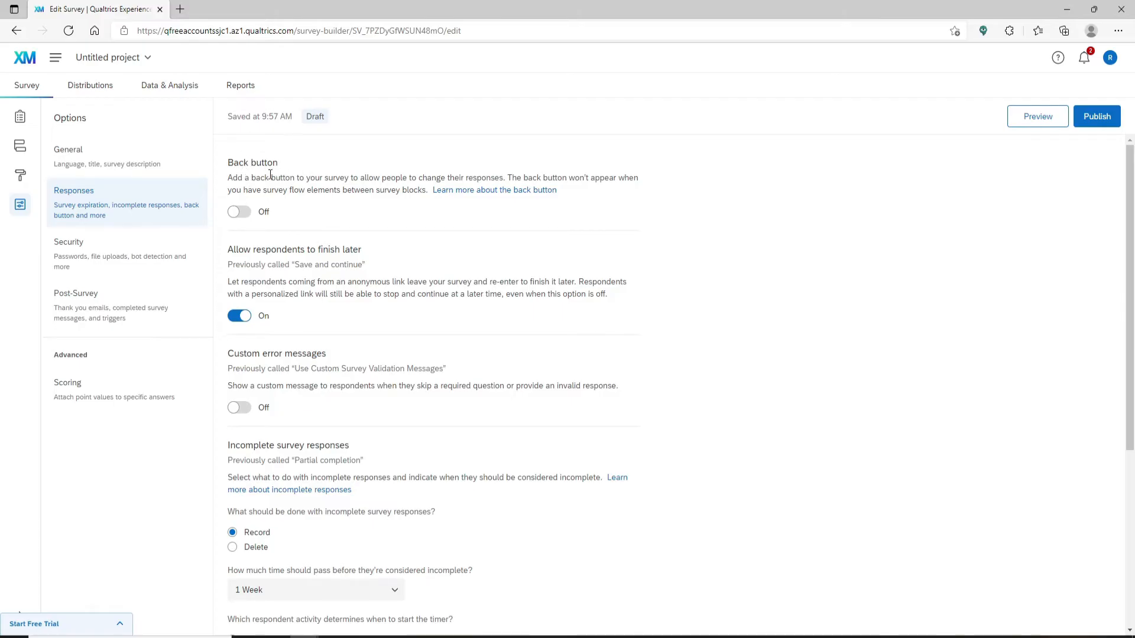
# Turn the Back button option on so respondents can return to earlier pages.
pyautogui.click(239, 212)
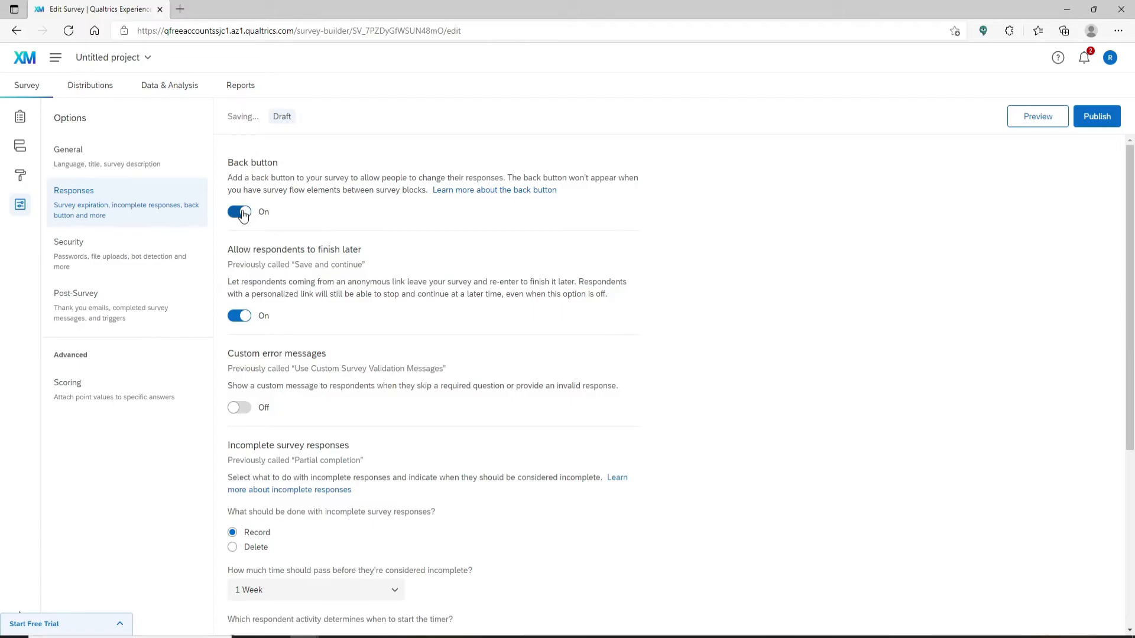
pyautogui.click(238, 212)
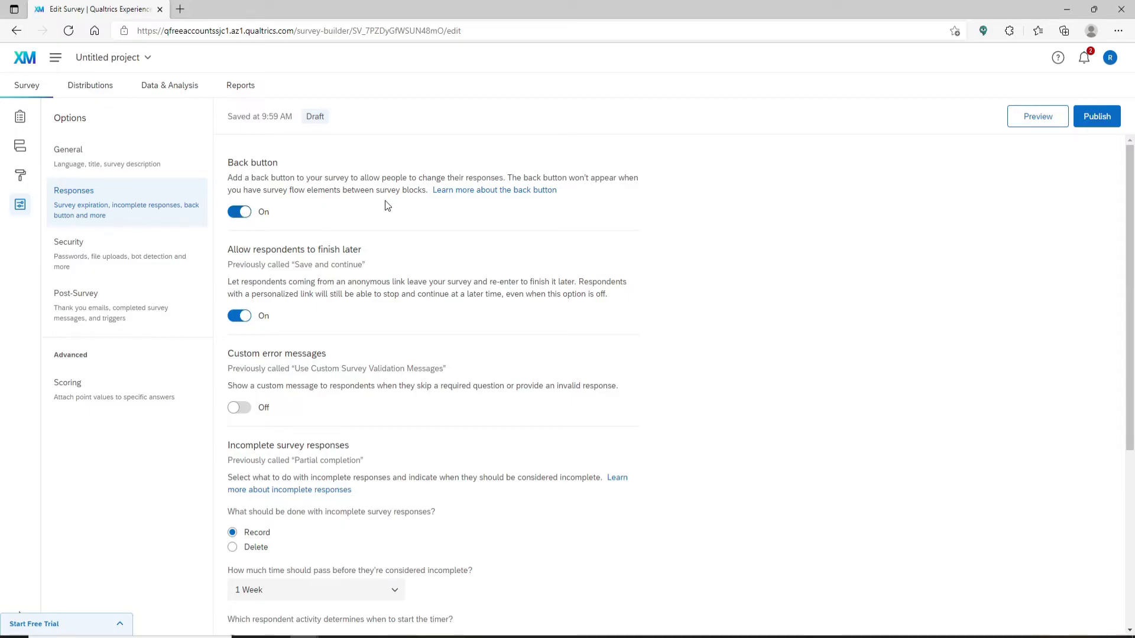
pyautogui.moveTo(1097, 117)
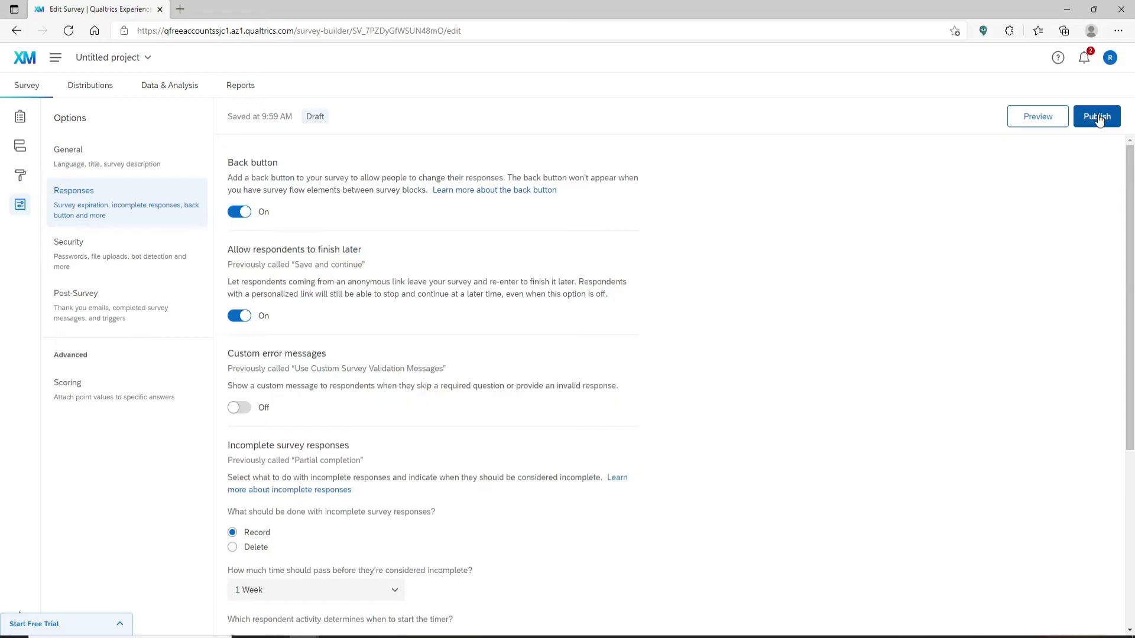
# Publish the survey, confirm publishing, and launch the respondent preview.
pyautogui.click(1096, 116)
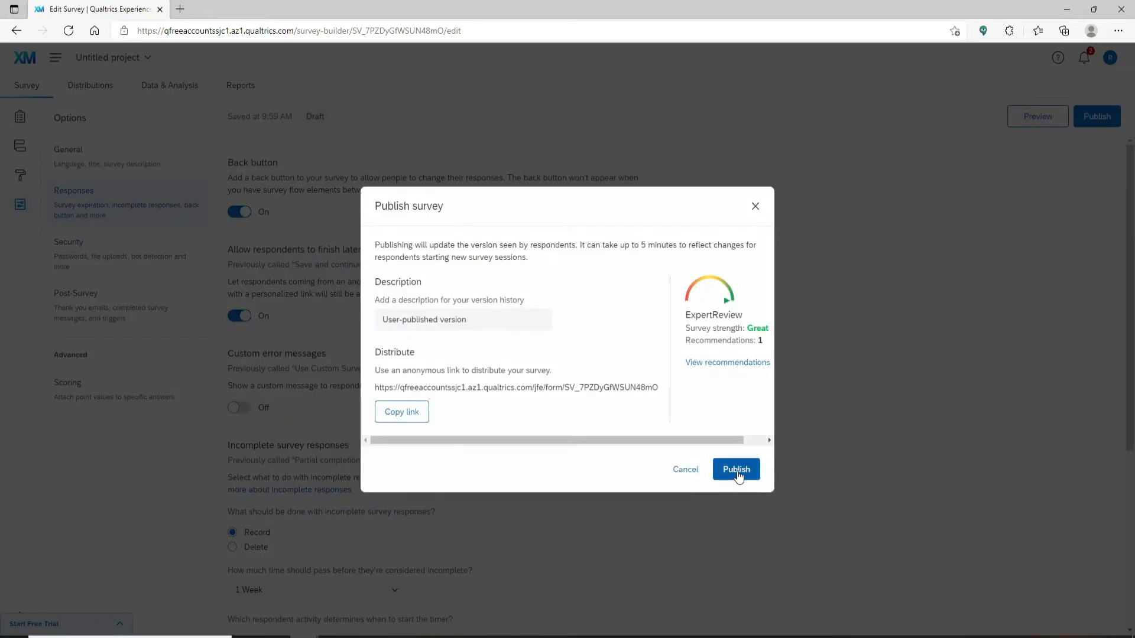
pyautogui.click(735, 469)
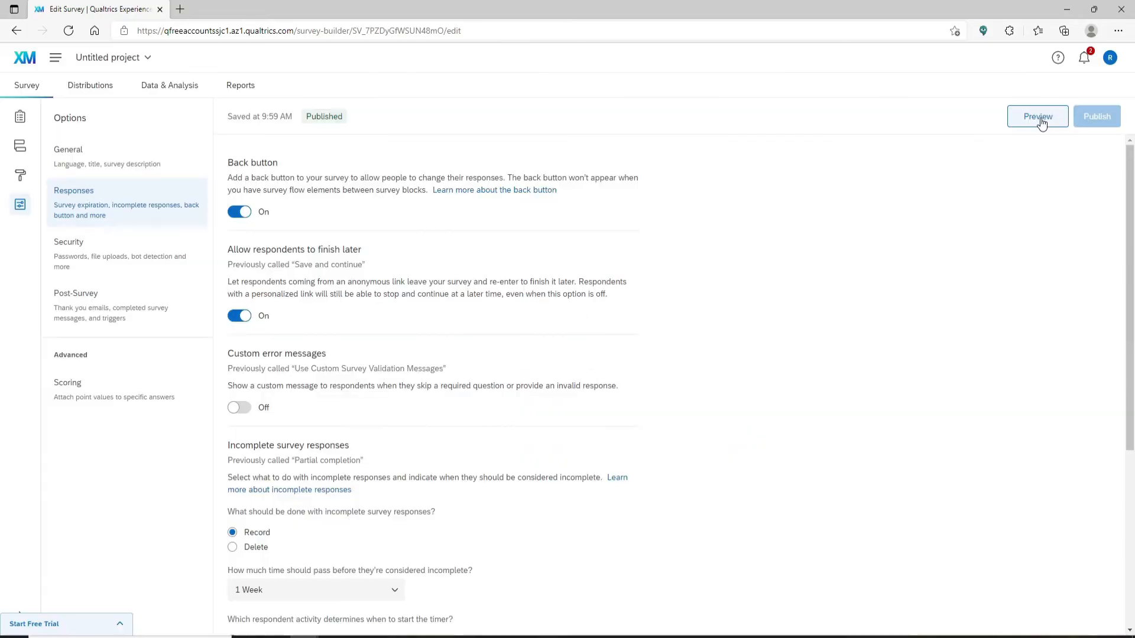
pyautogui.click(1036, 116)
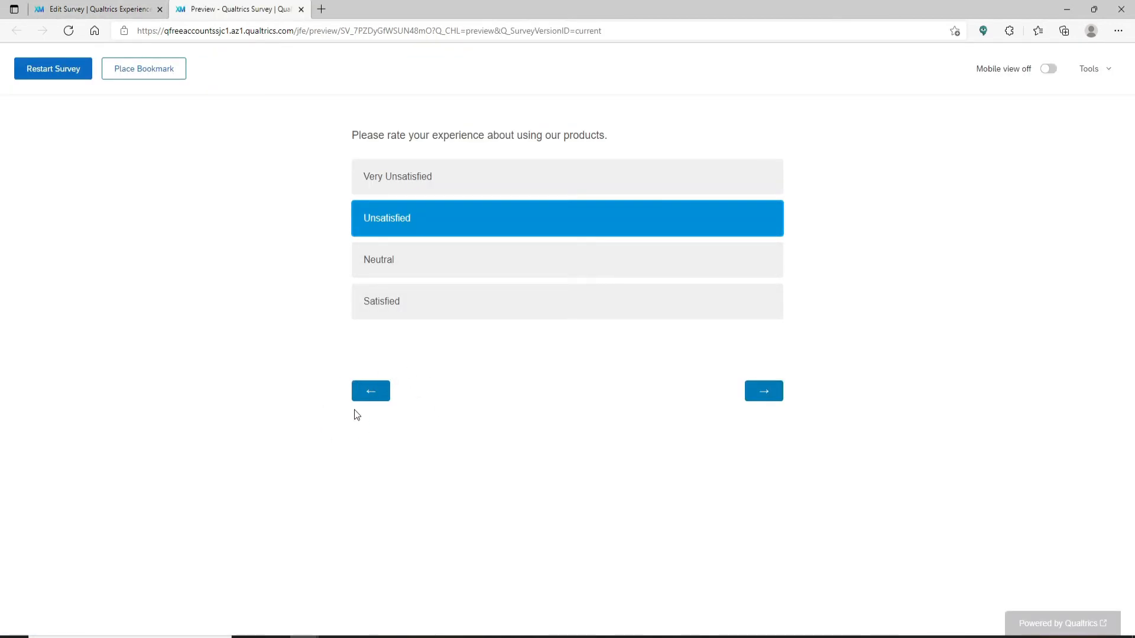
pyautogui.moveTo(370, 391)
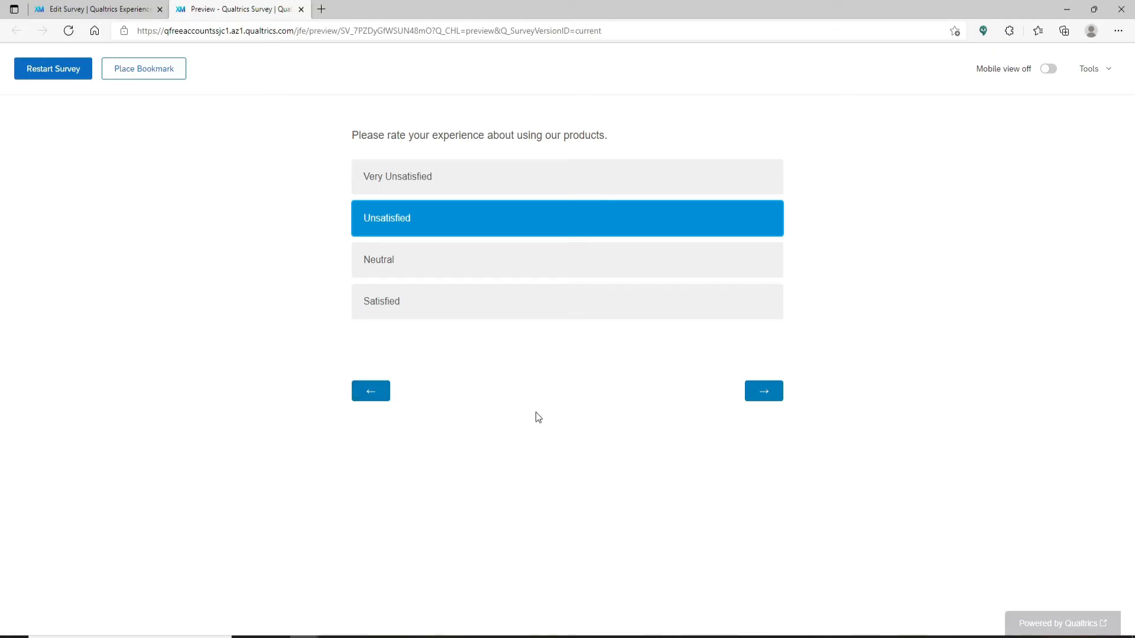
pyautogui.moveTo(415, 387)
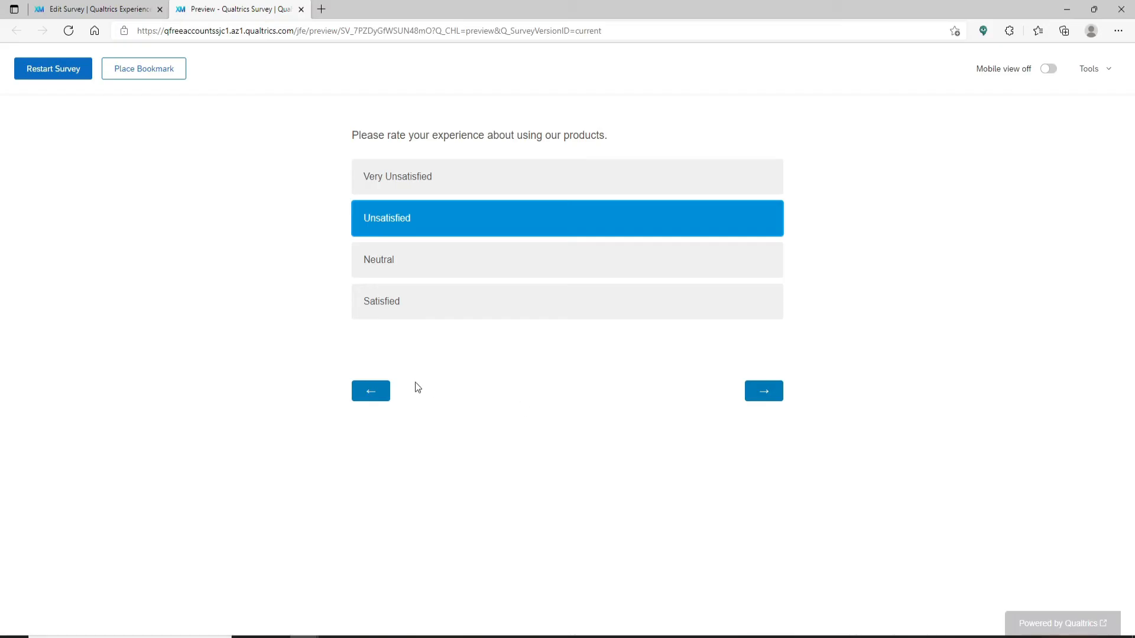
# Navigate the preview back to the agreement page, then forward past the rating question.
pyautogui.click(762, 392)
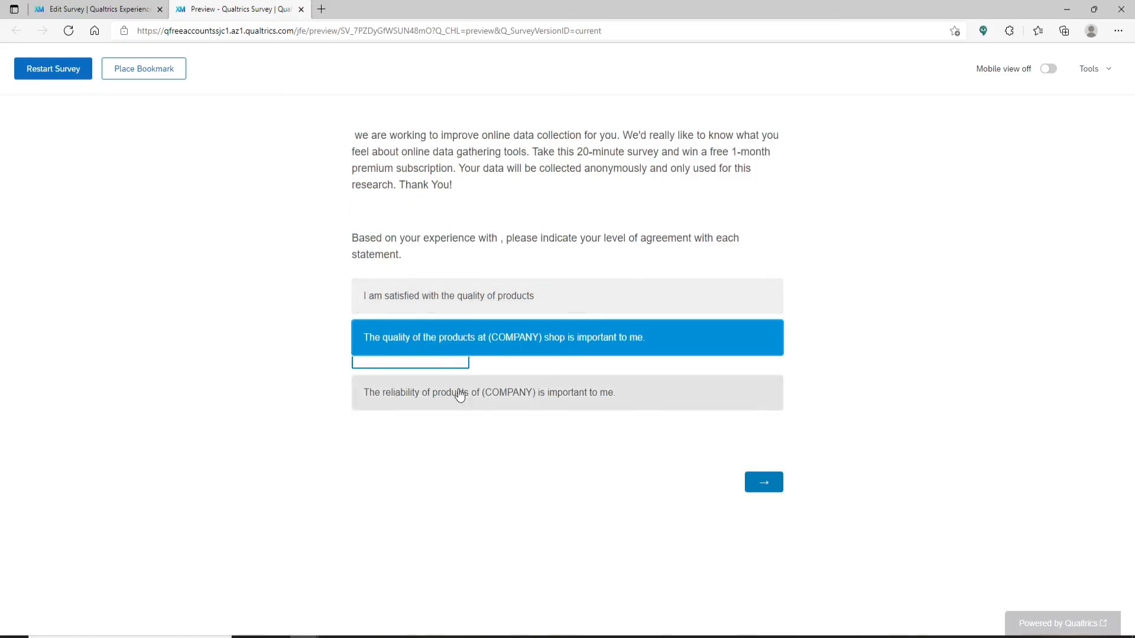
pyautogui.click(762, 481)
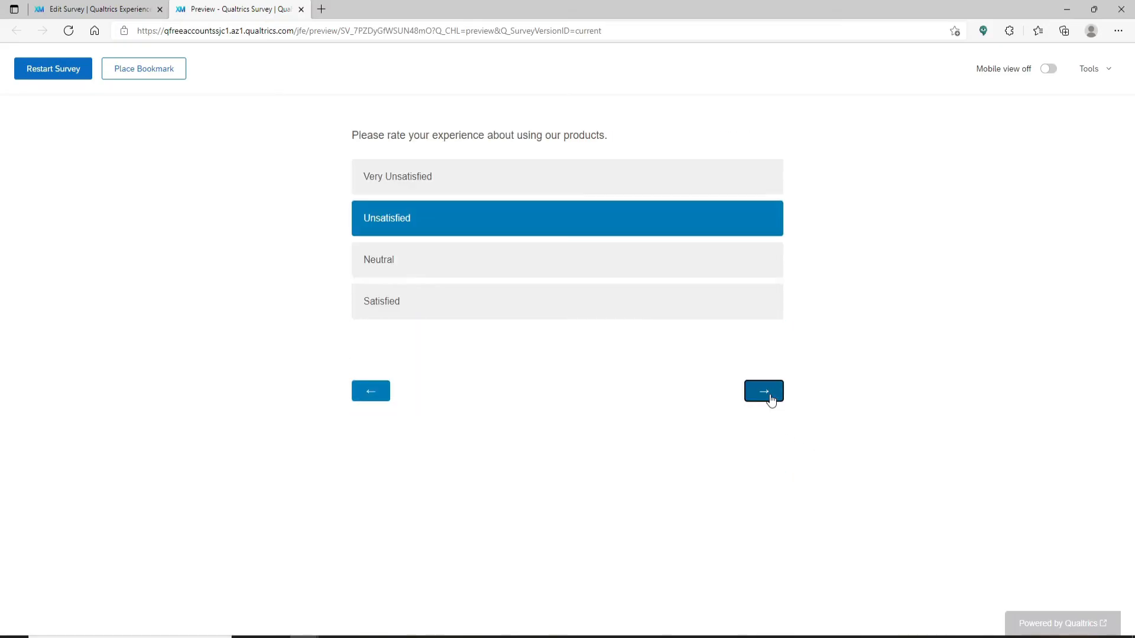
pyautogui.click(762, 391)
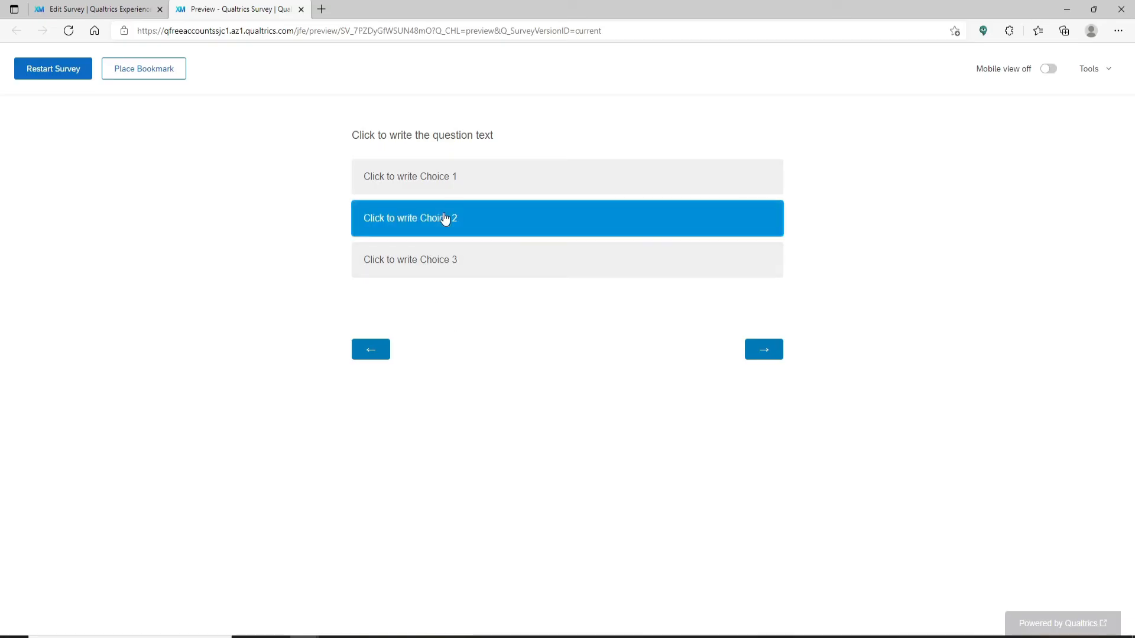